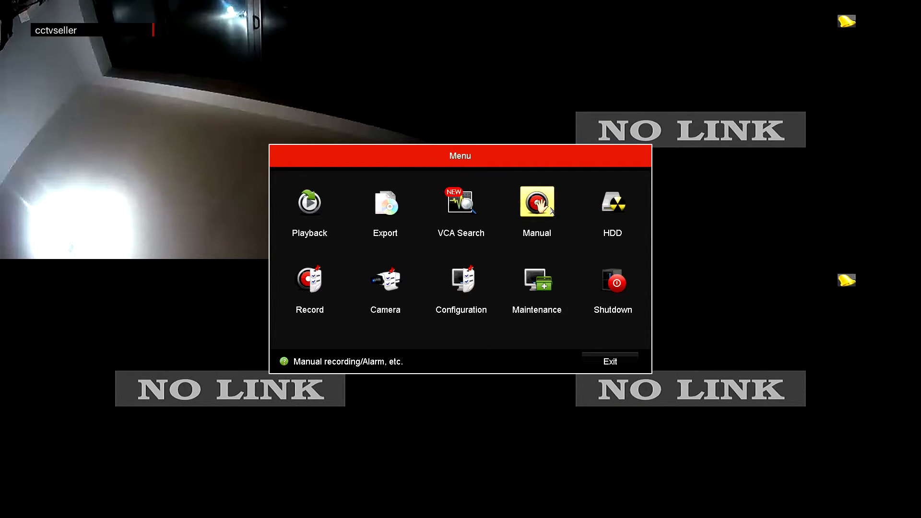
mouse_move(710, 13)
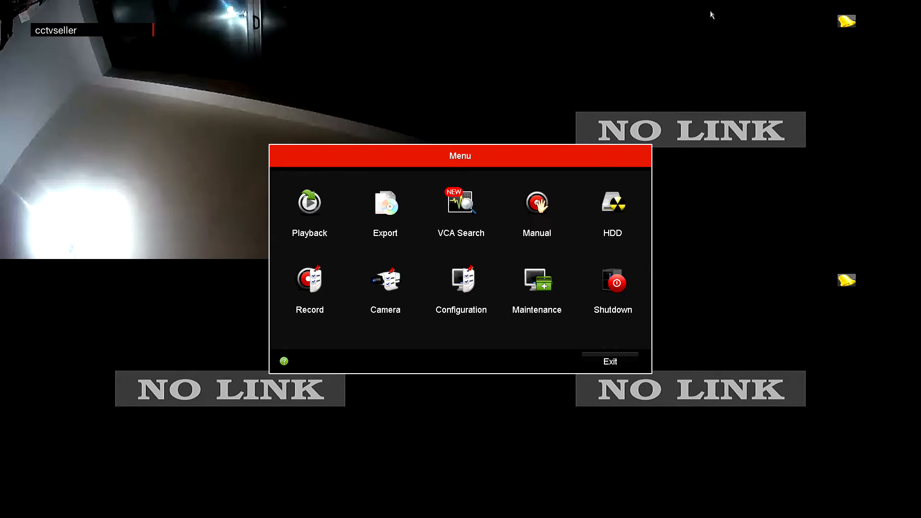
mouse_move(753, 481)
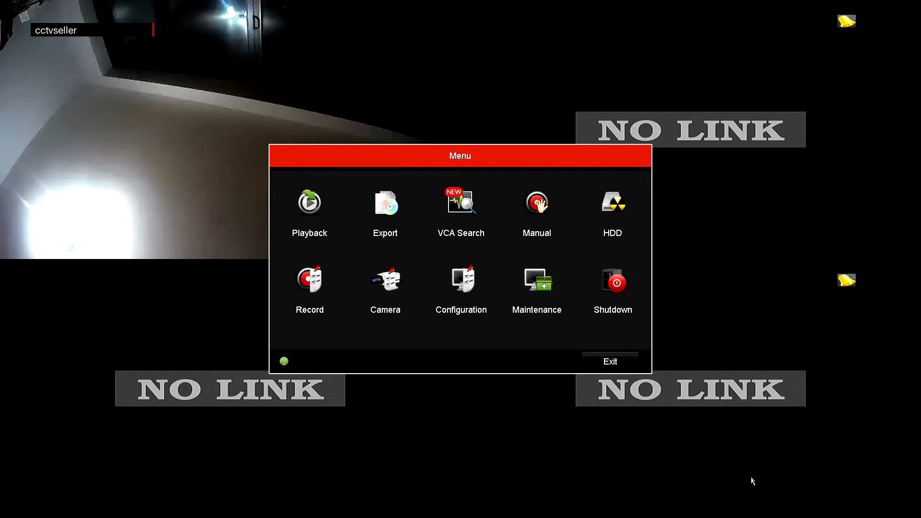
mouse_move(504, 466)
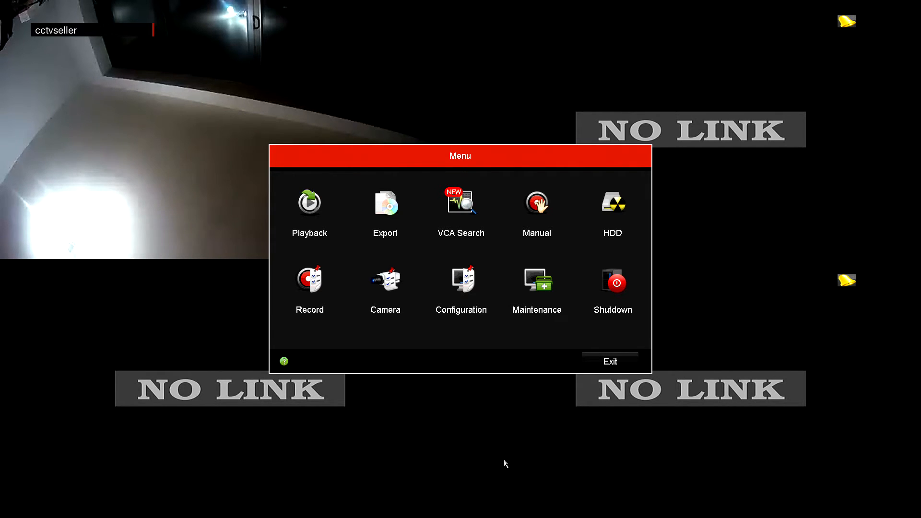
mouse_move(605, 377)
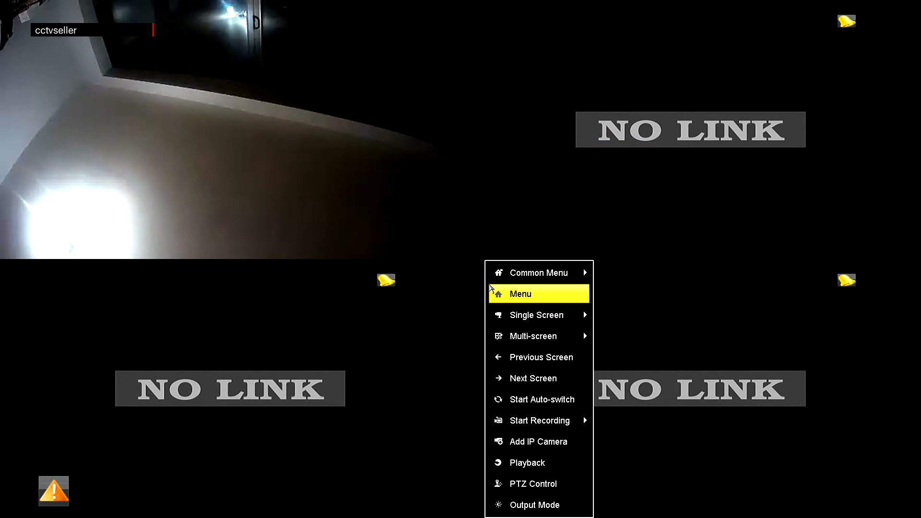
- Enter the main menu and go to Camera Management listing the four IP cameras
click(520, 293)
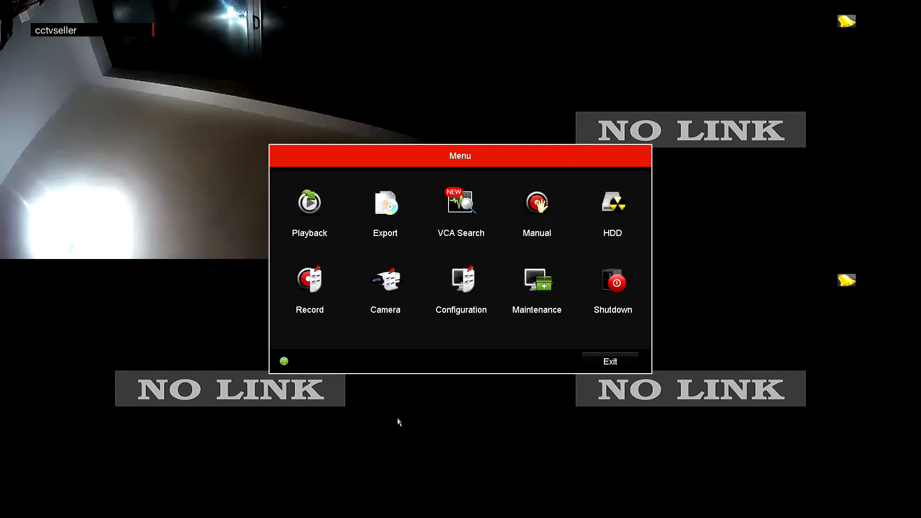
mouse_move(386, 278)
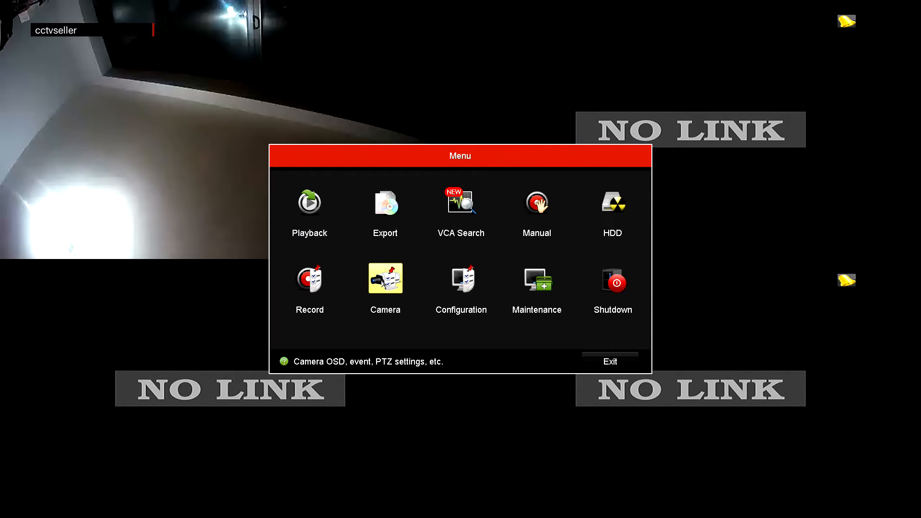
click(385, 277)
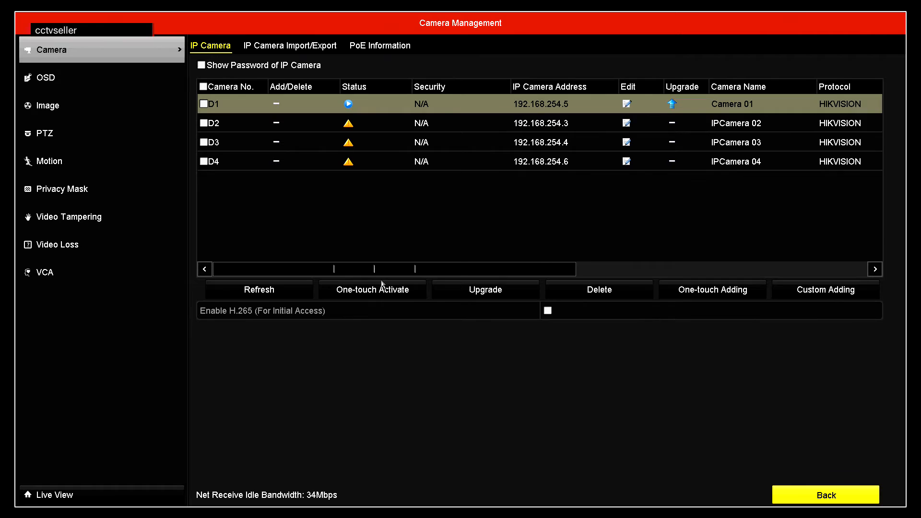
mouse_move(220, 88)
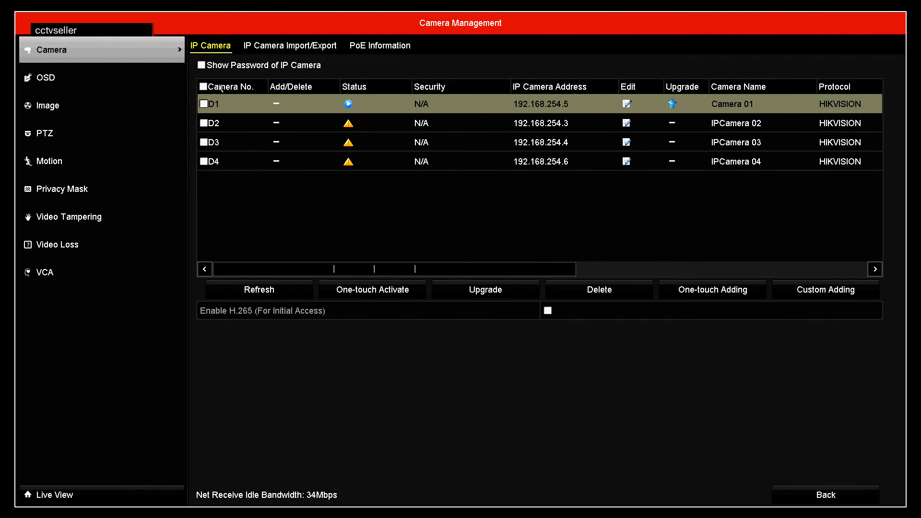
- Select camera D1 in the IP Camera list and go to its Motion Detection page
click(204, 103)
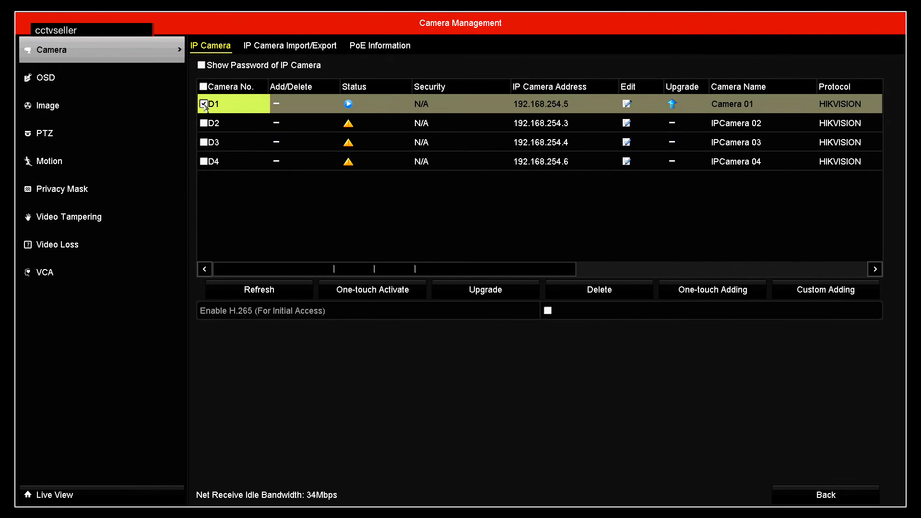
mouse_move(76, 188)
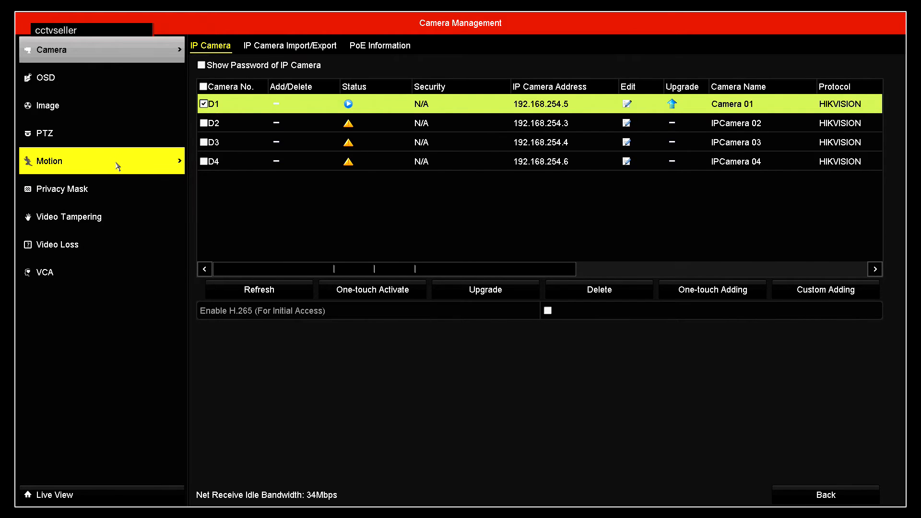
click(102, 161)
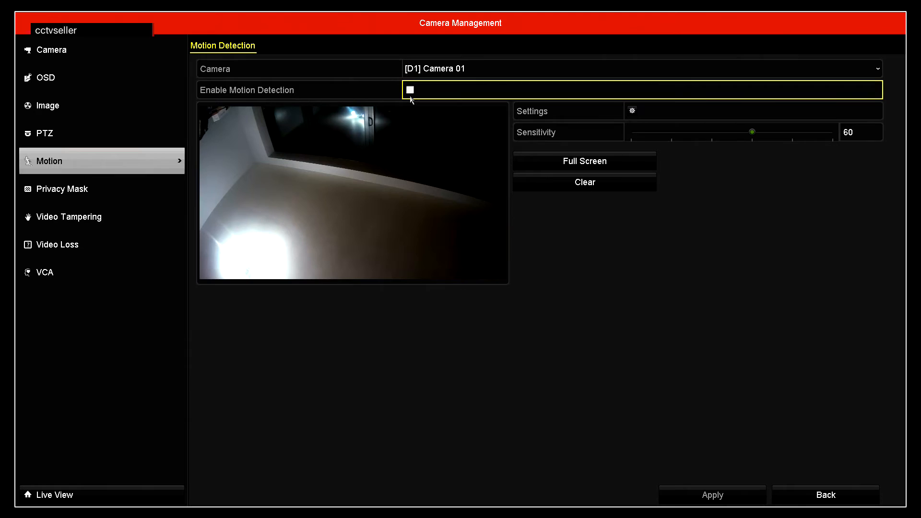
- Enable motion detection for Camera 01, apply a Full Screen grid, then Clear it
click(409, 90)
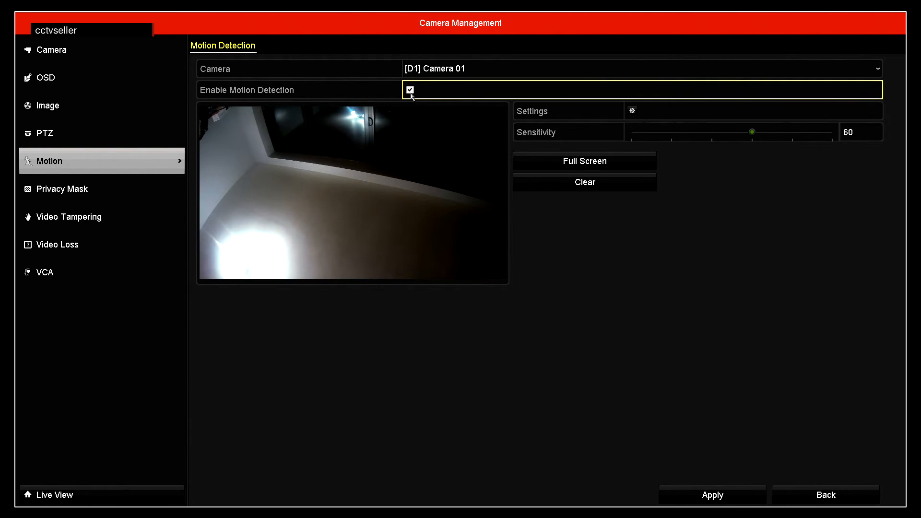
mouse_move(584, 161)
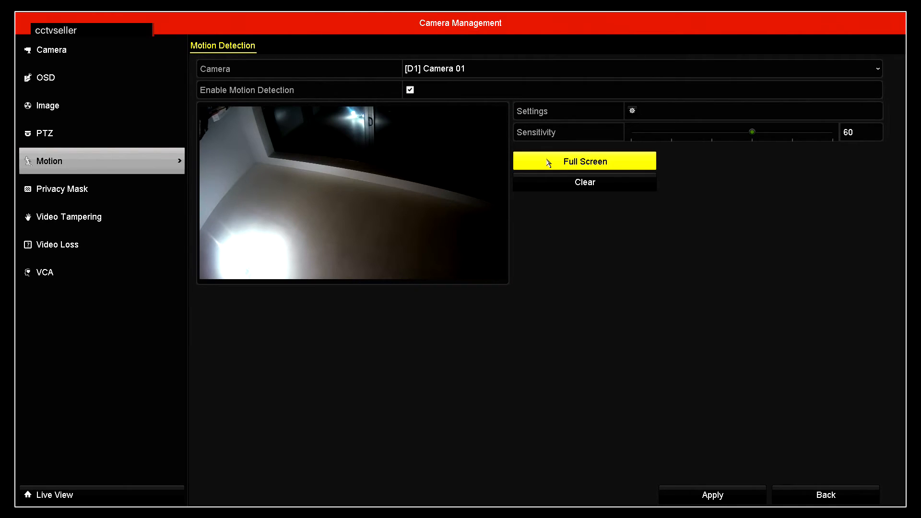
click(583, 161)
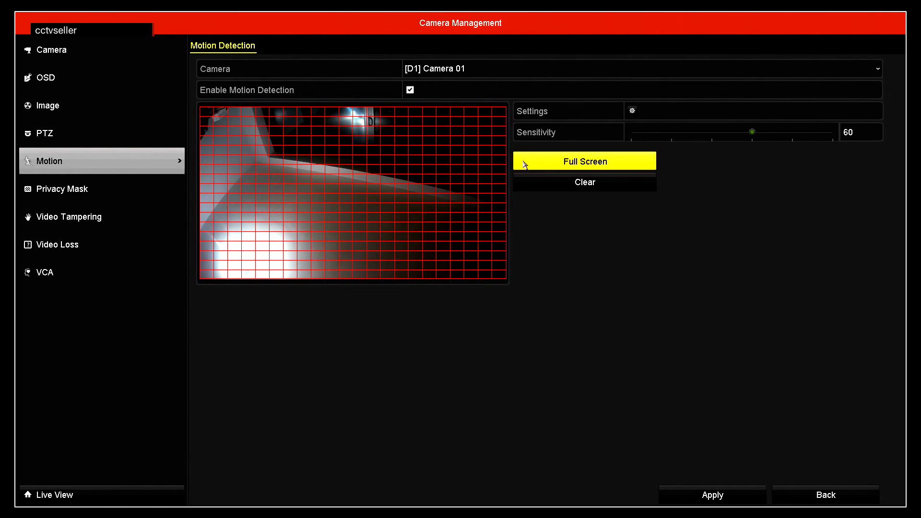
mouse_move(544, 182)
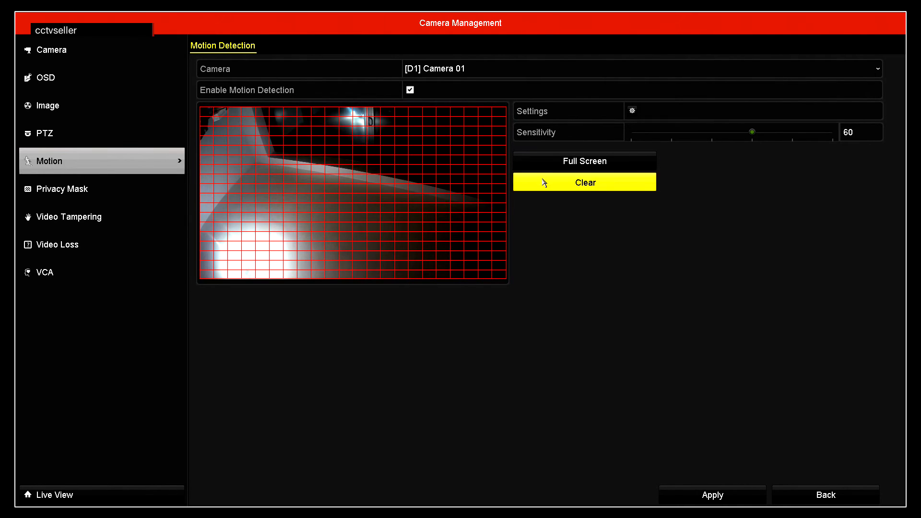
click(584, 182)
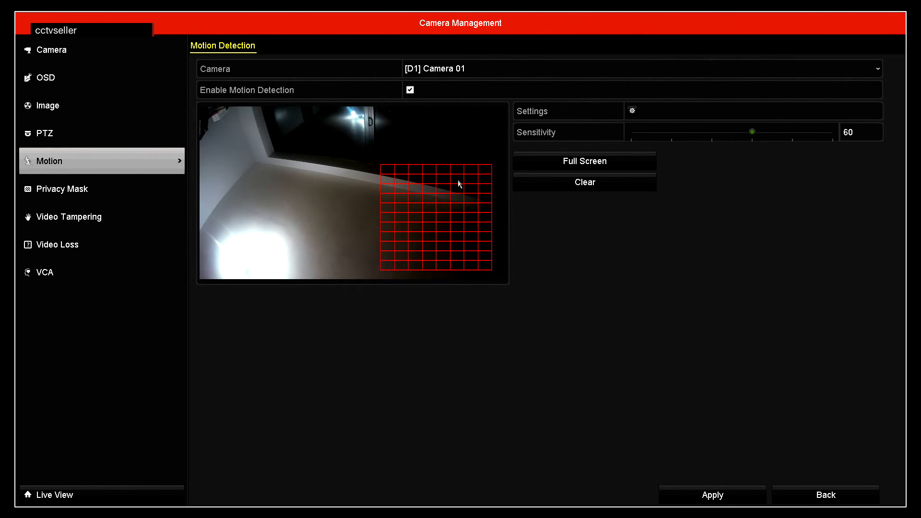
mouse_move(387, 180)
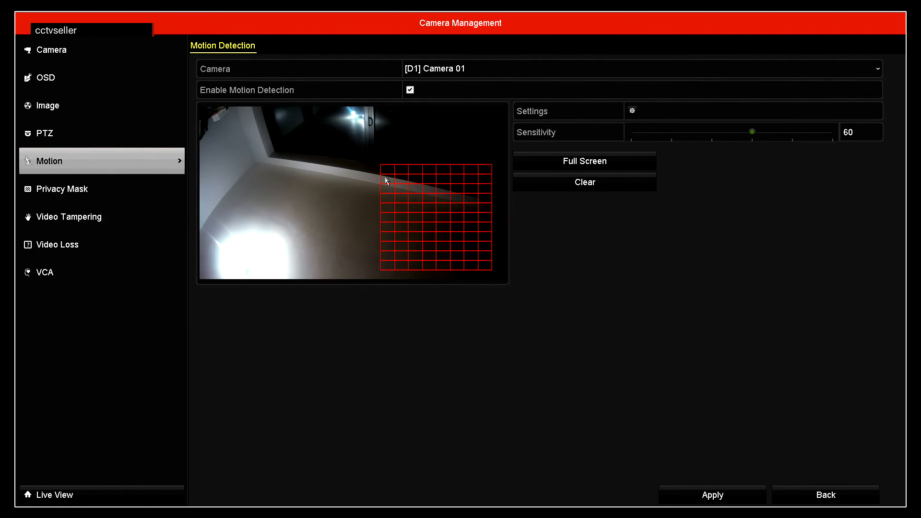
mouse_move(230, 143)
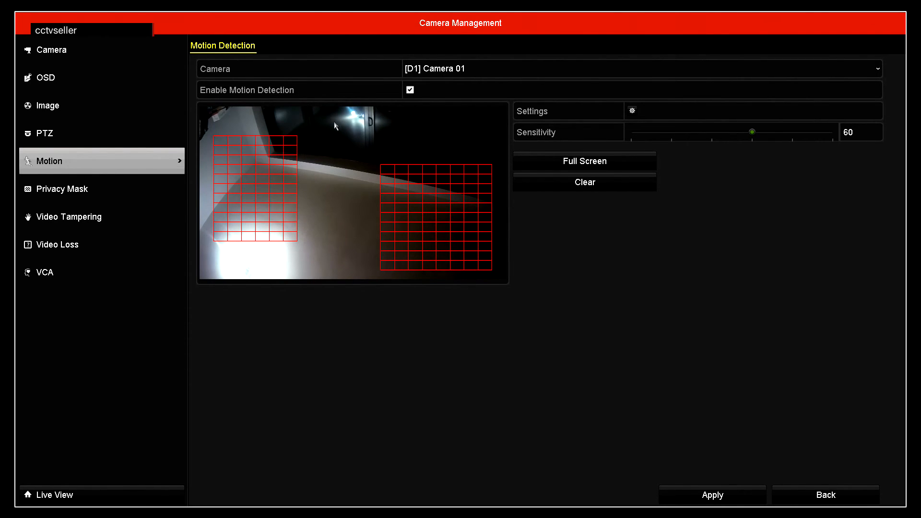
mouse_move(304, 199)
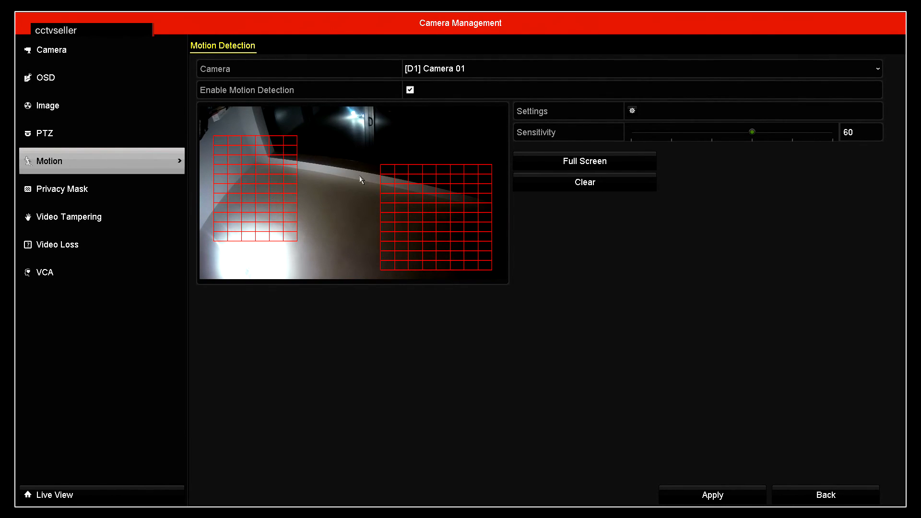
mouse_move(309, 272)
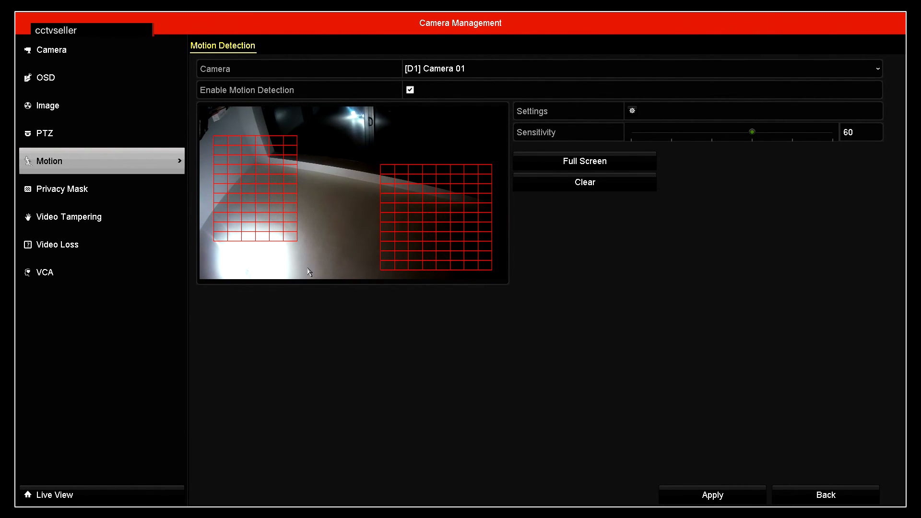
mouse_move(346, 211)
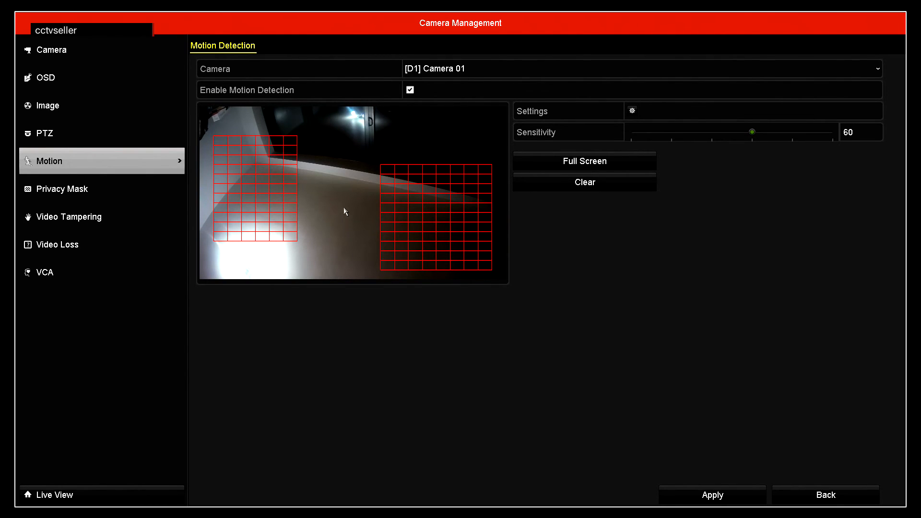
mouse_move(721, 171)
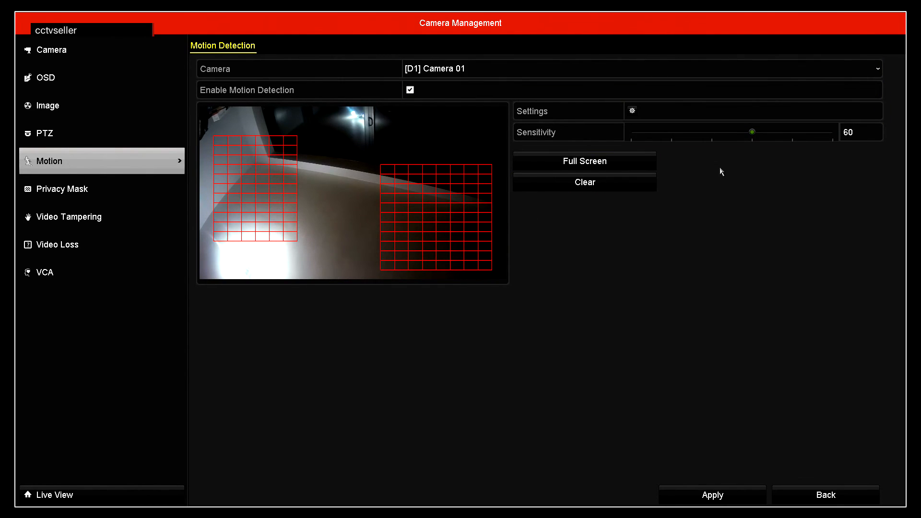
mouse_move(753, 146)
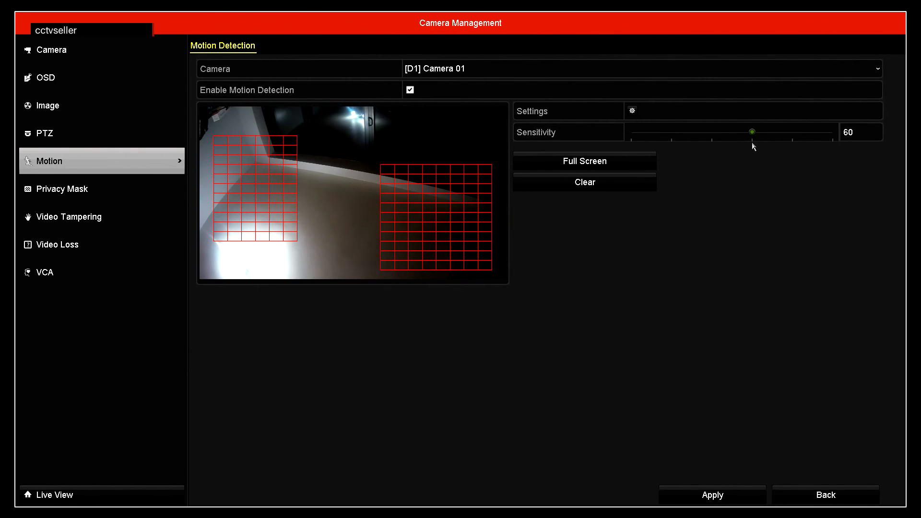
mouse_move(622, 177)
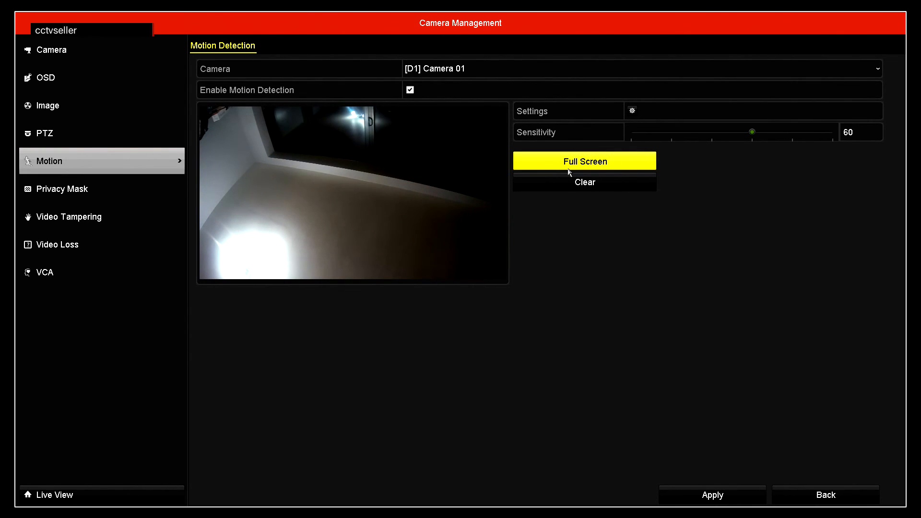
- Apply the Full Screen detection grid to Camera 01 and go Back to the four-camera live view
click(584, 161)
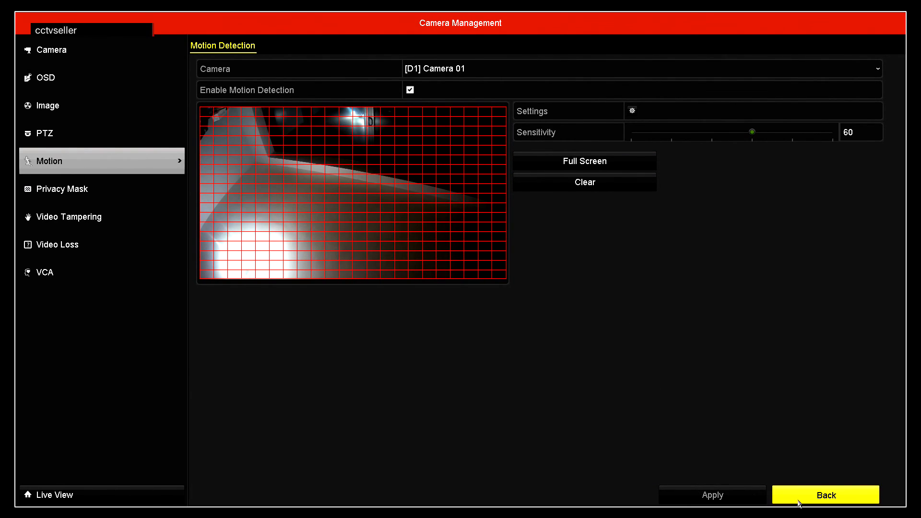
click(824, 495)
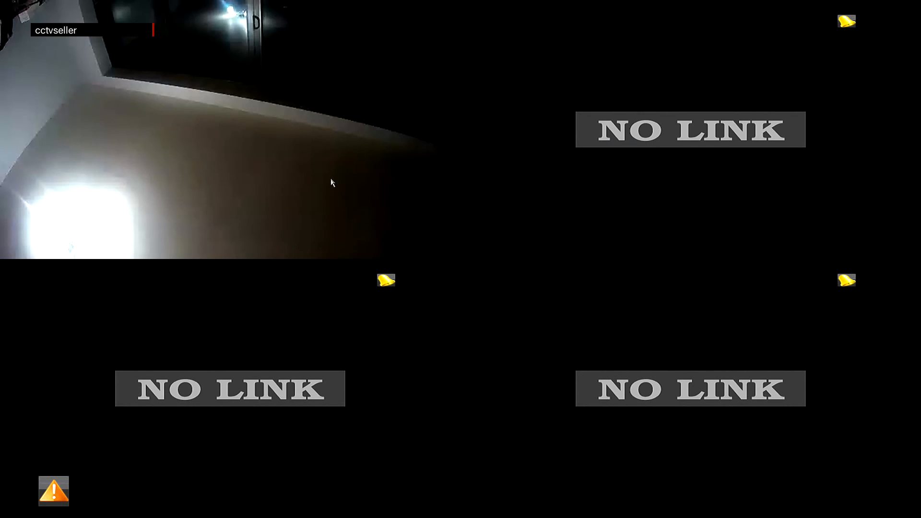